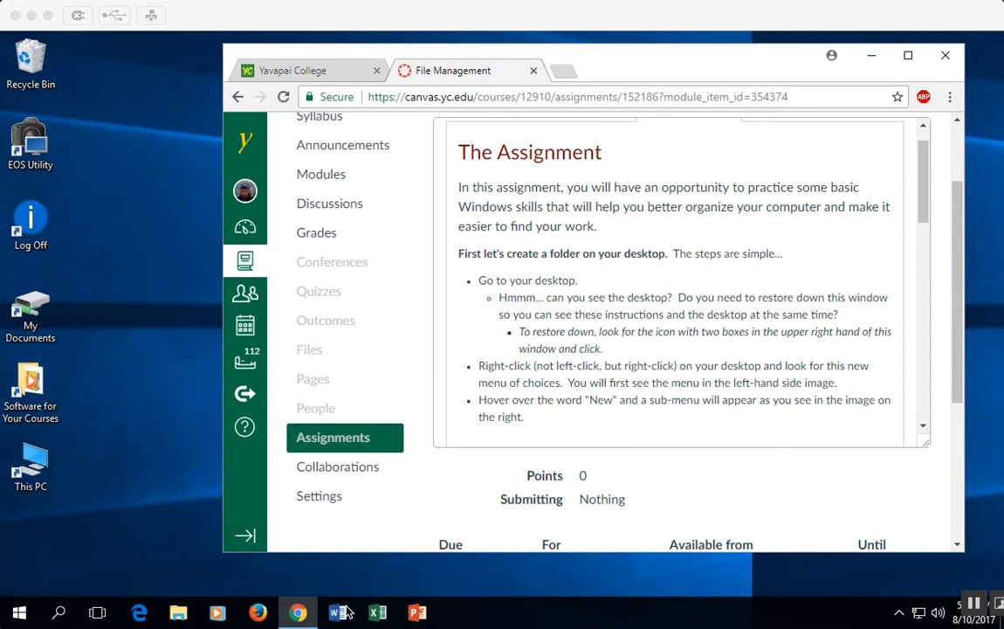
mouse_move(608, 255)
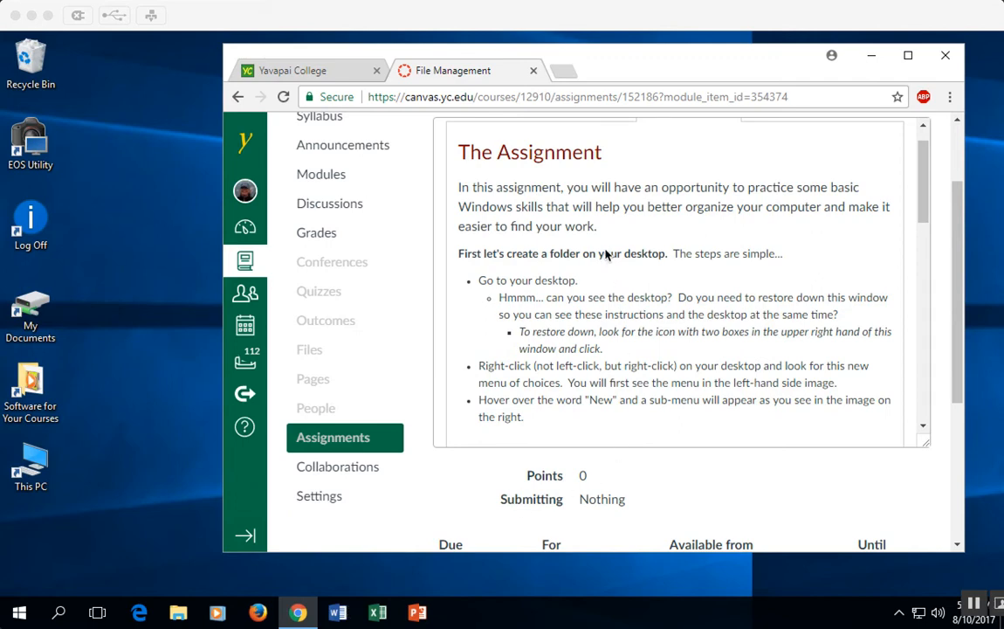
mouse_move(821, 234)
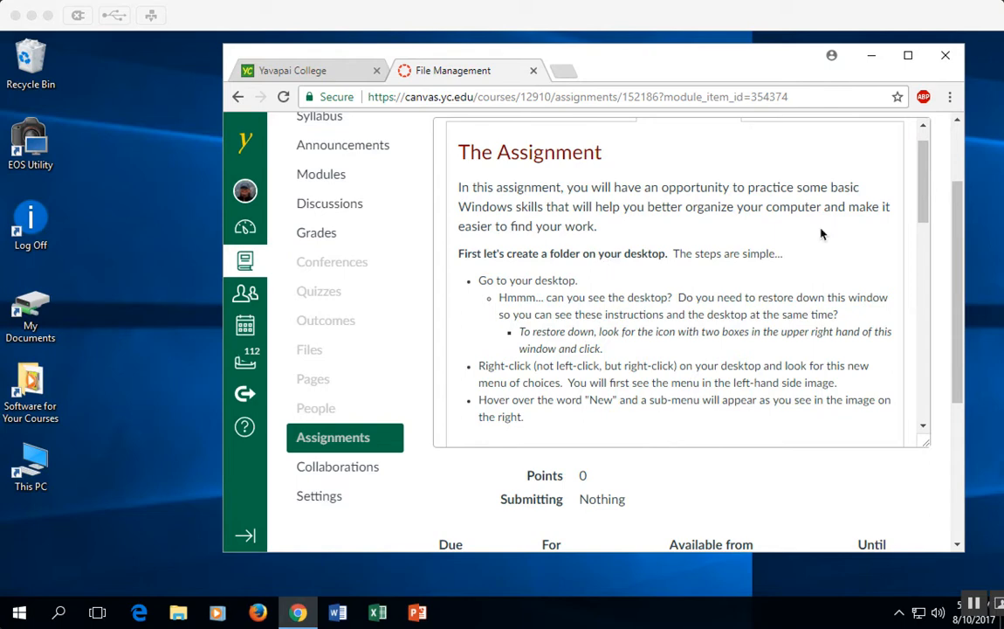
mouse_move(927, 202)
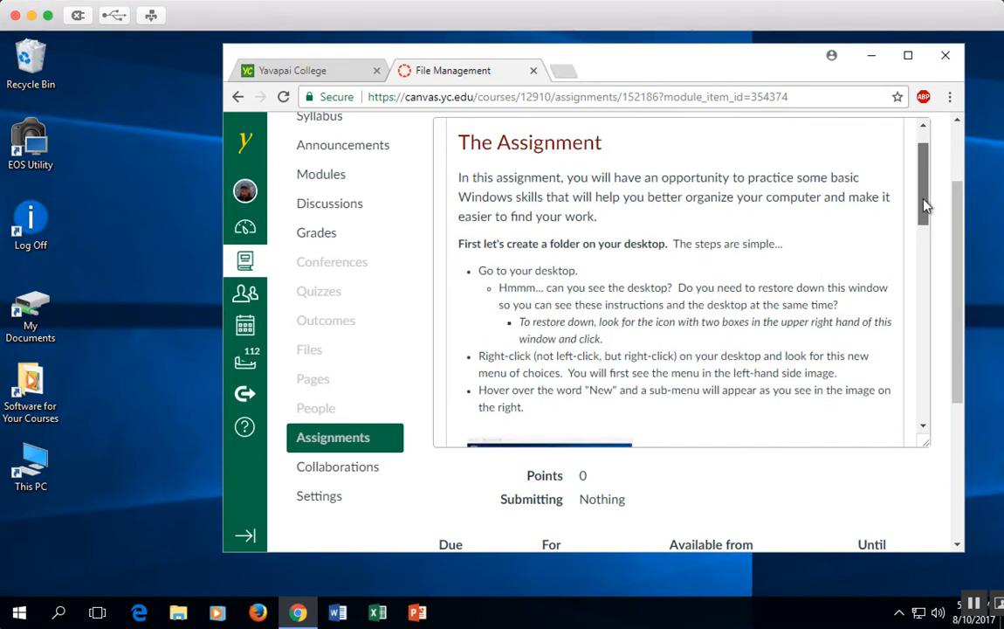
Create a new desktop folder via New > Folder and start naming it CSA1
scroll("down", 3)
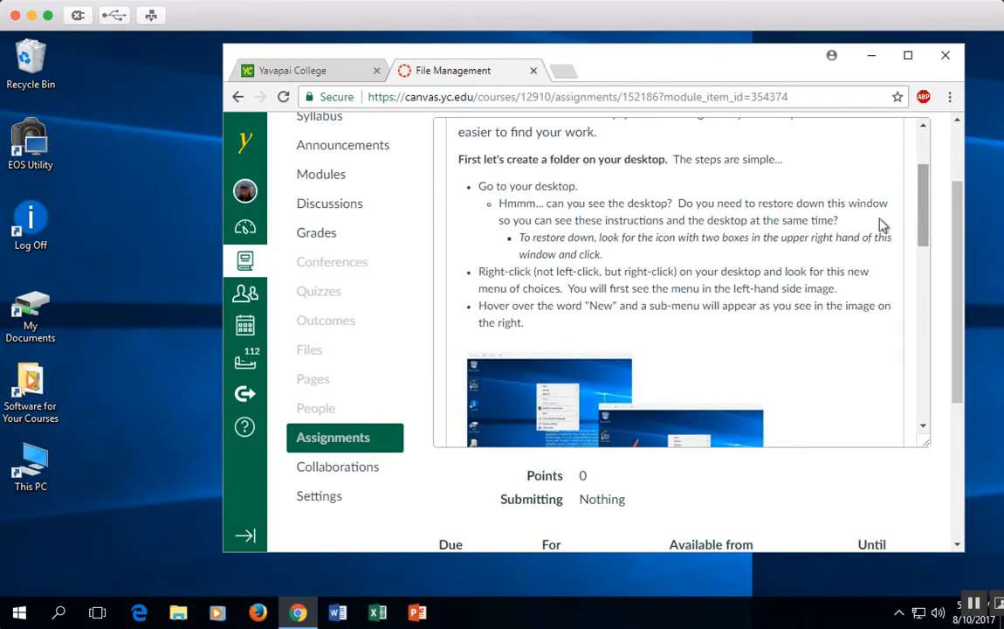
mouse_move(479, 191)
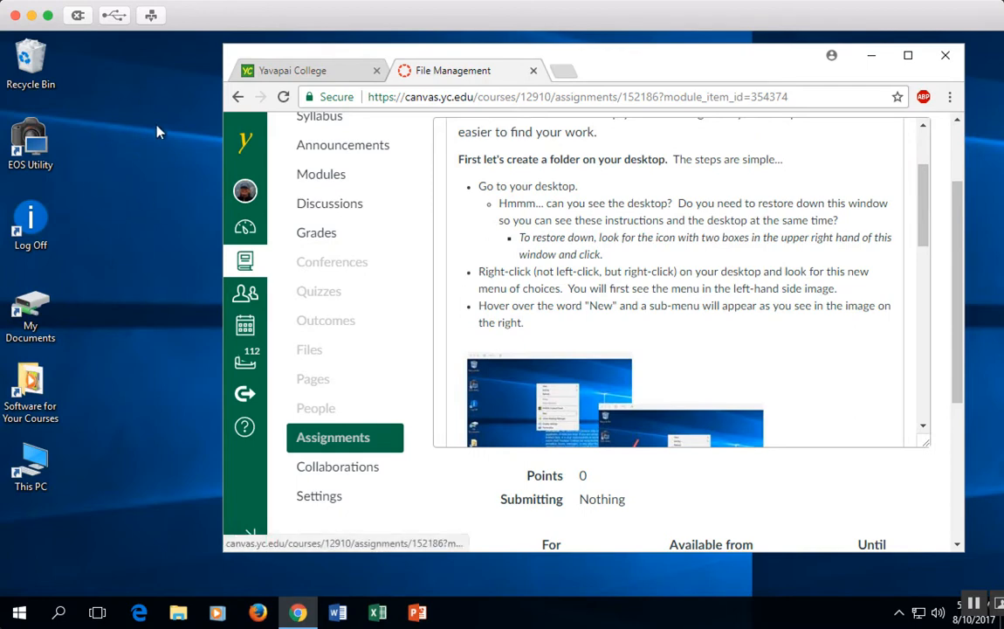
mouse_move(136, 150)
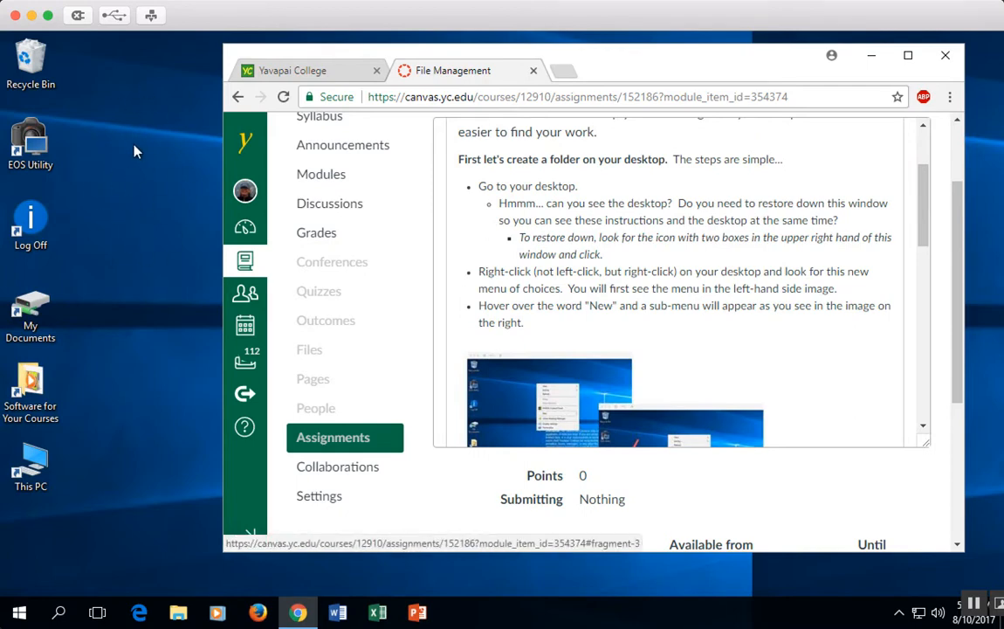
right_click(136, 152)
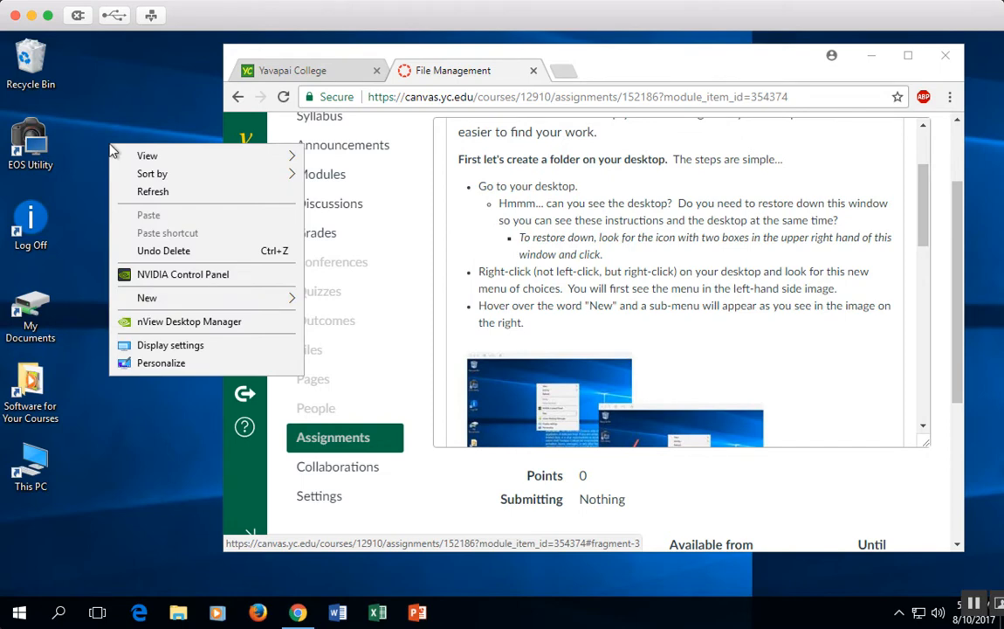
mouse_move(147, 297)
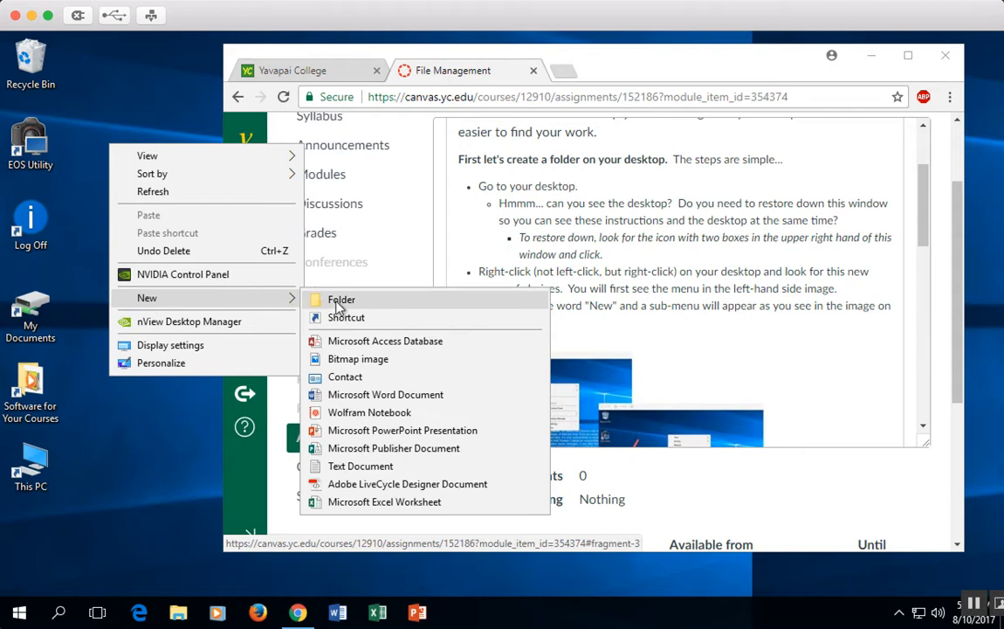
left_click(340, 301)
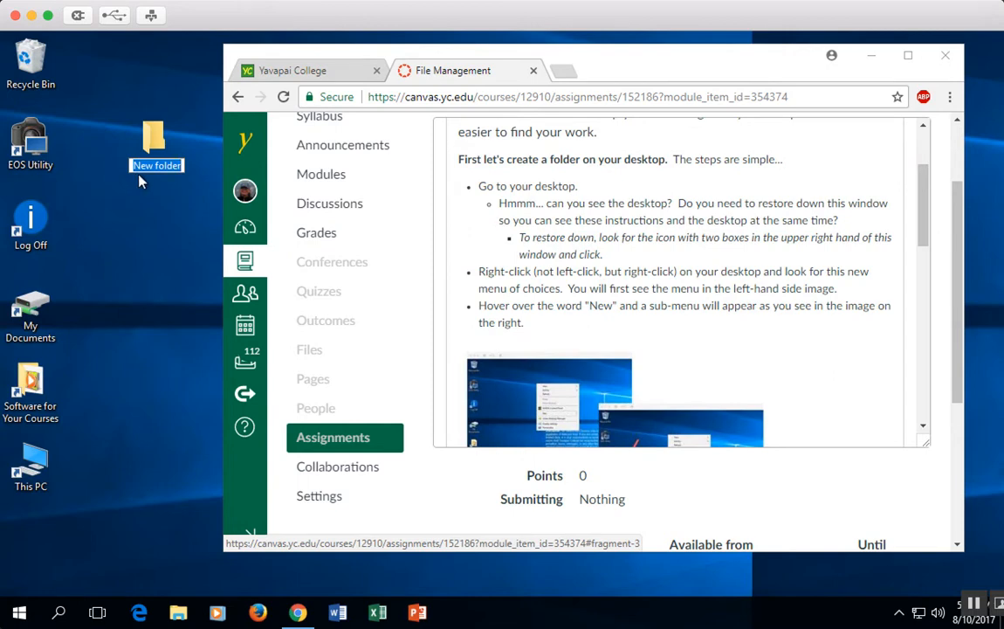
type("CSA126")
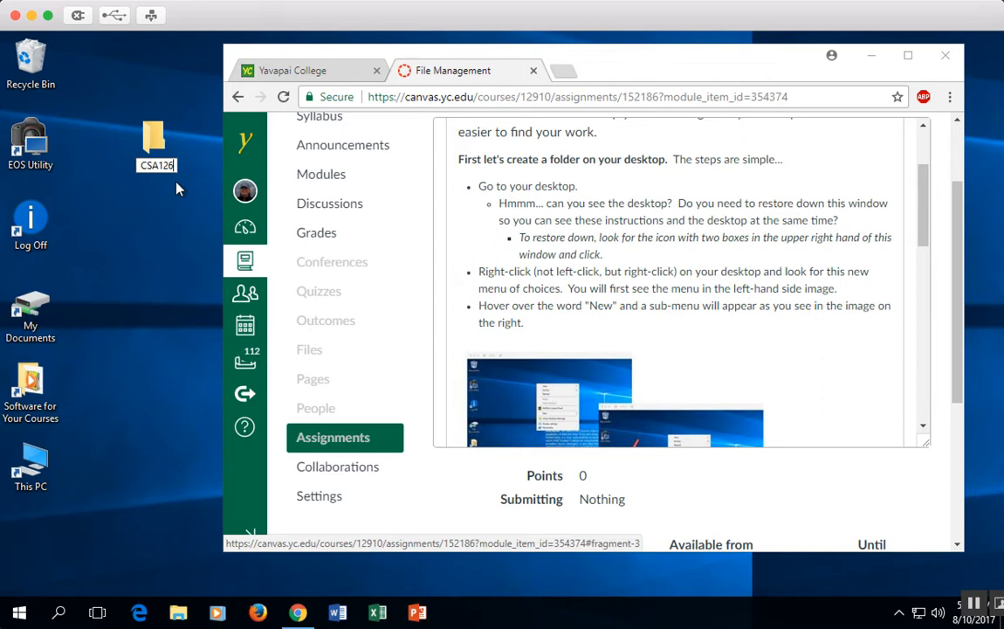
mouse_move(160, 185)
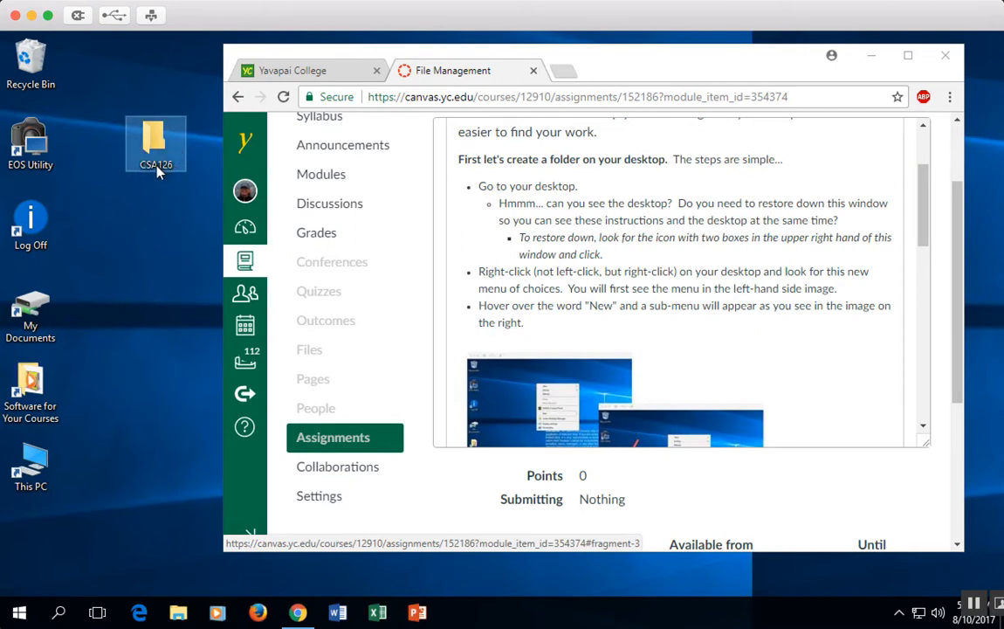
mouse_move(156, 173)
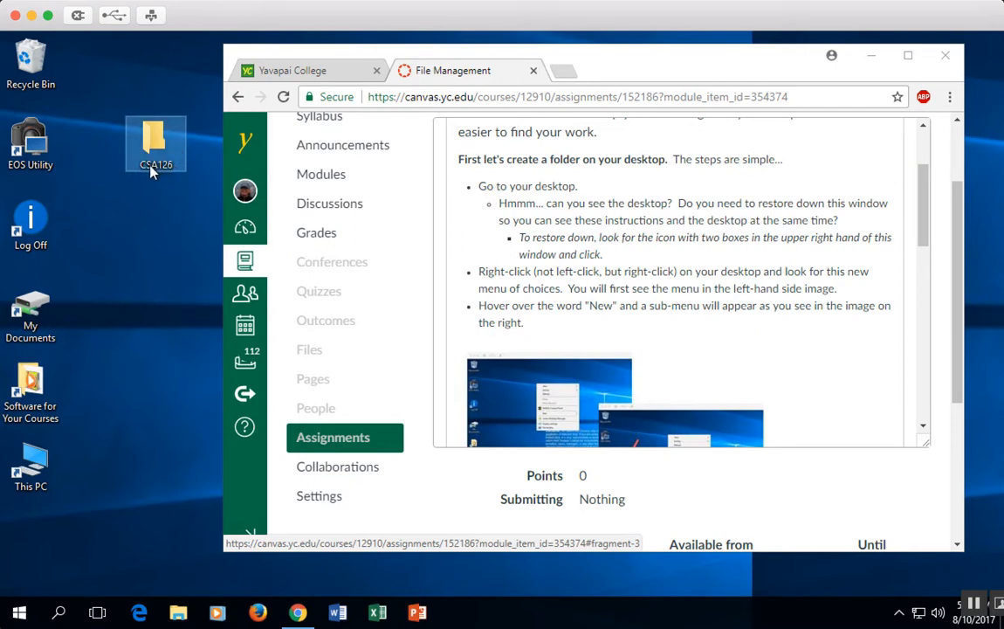
Rename the folder, appending 6 so its name reads CSA126
right_click(156, 143)
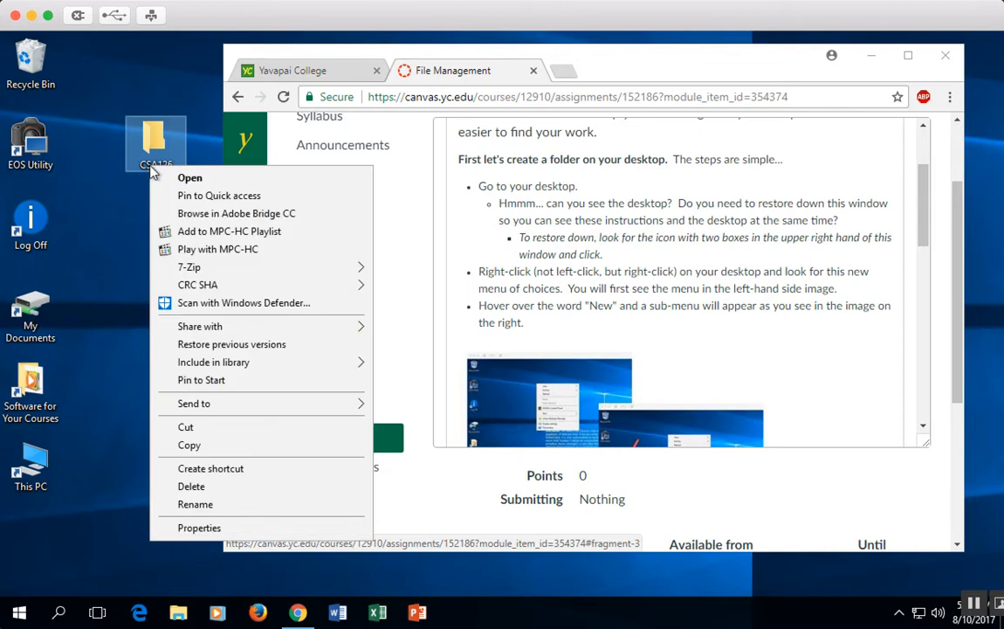
mouse_move(208, 505)
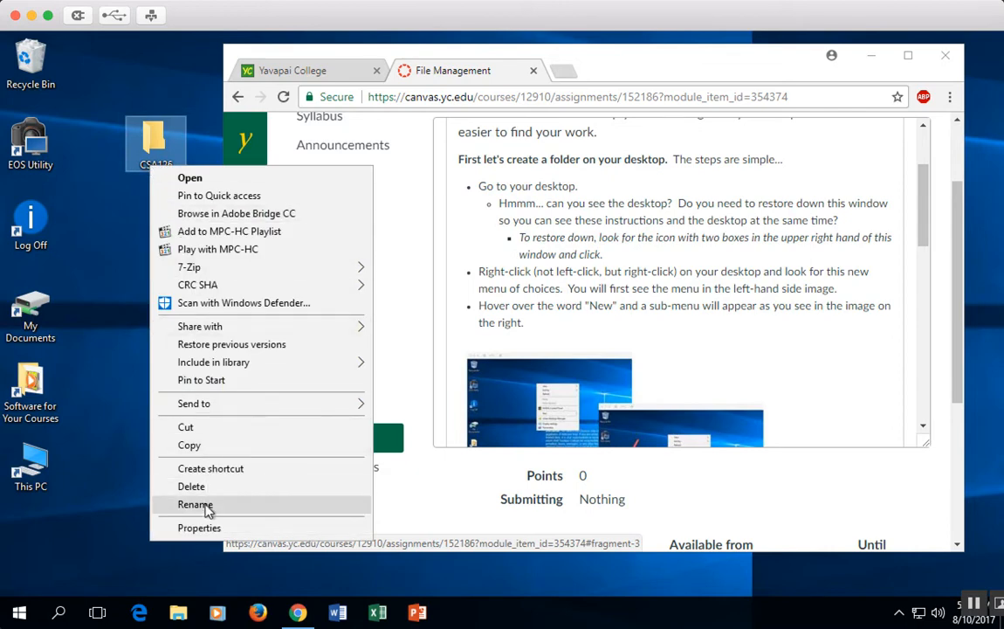
left_click(196, 503)
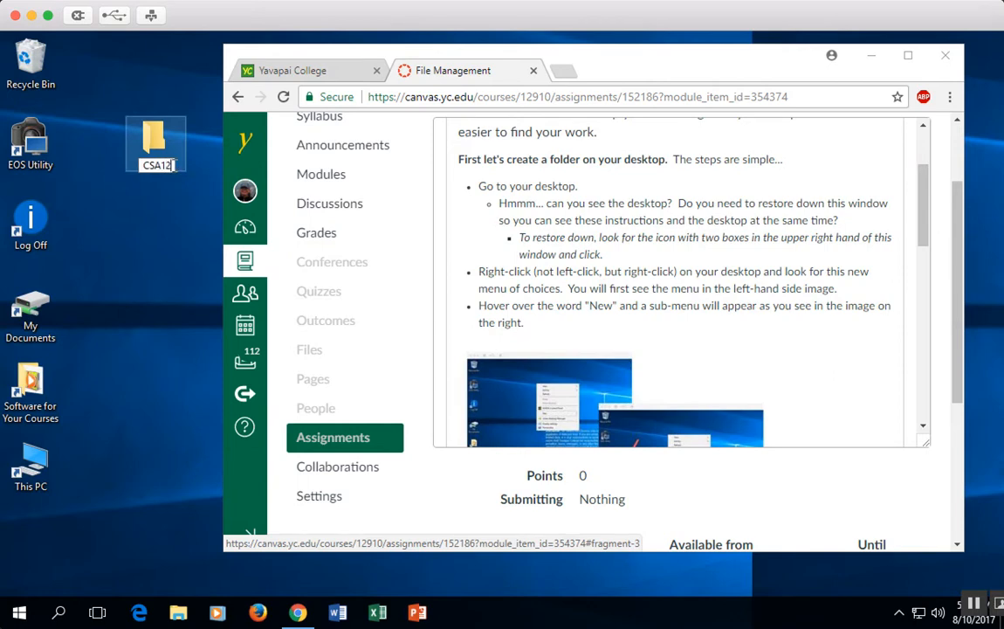
type("6")
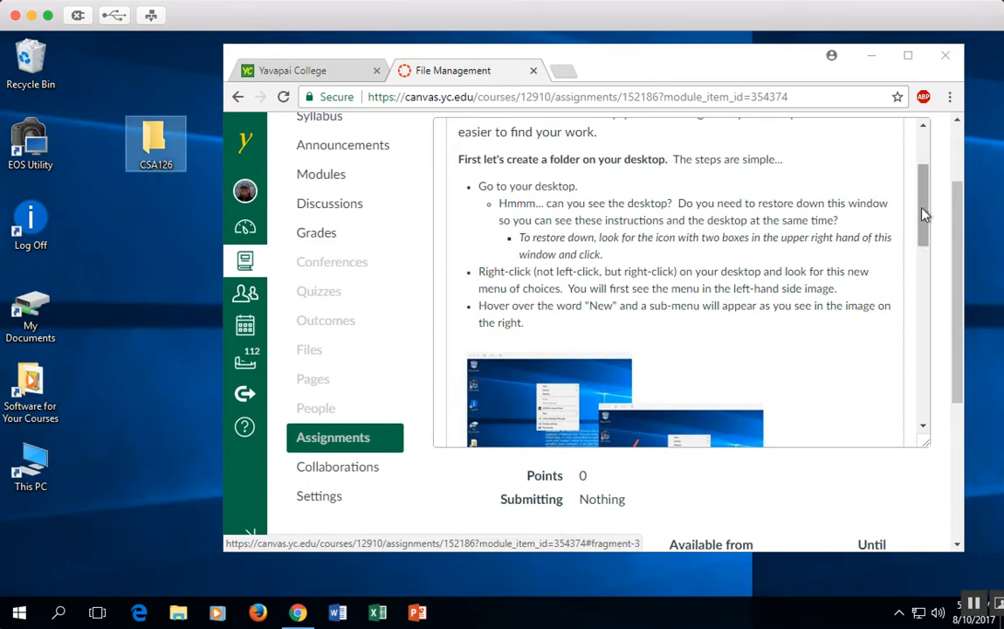
Choose 'Save link as...' on the Save_Me_In_CSA126.docx link in the assignment
scroll("down", 3)
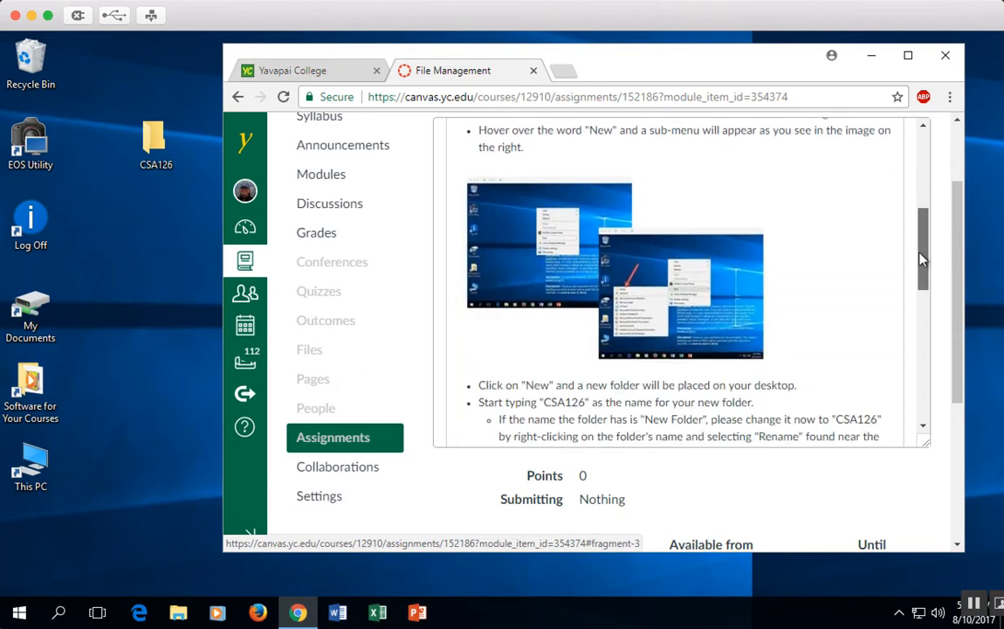
scroll("down", 3)
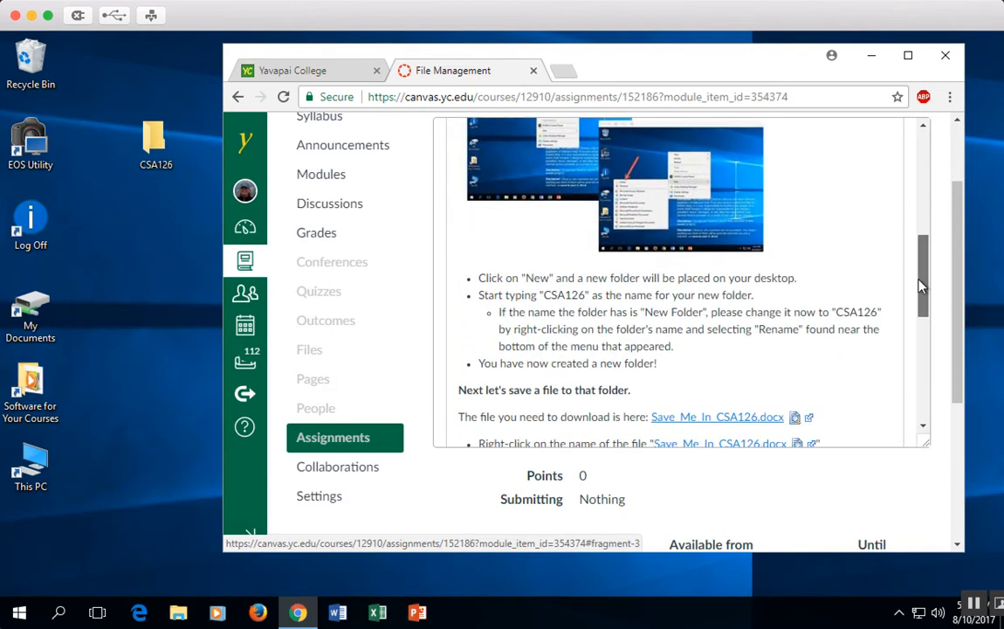
right_click(720, 307)
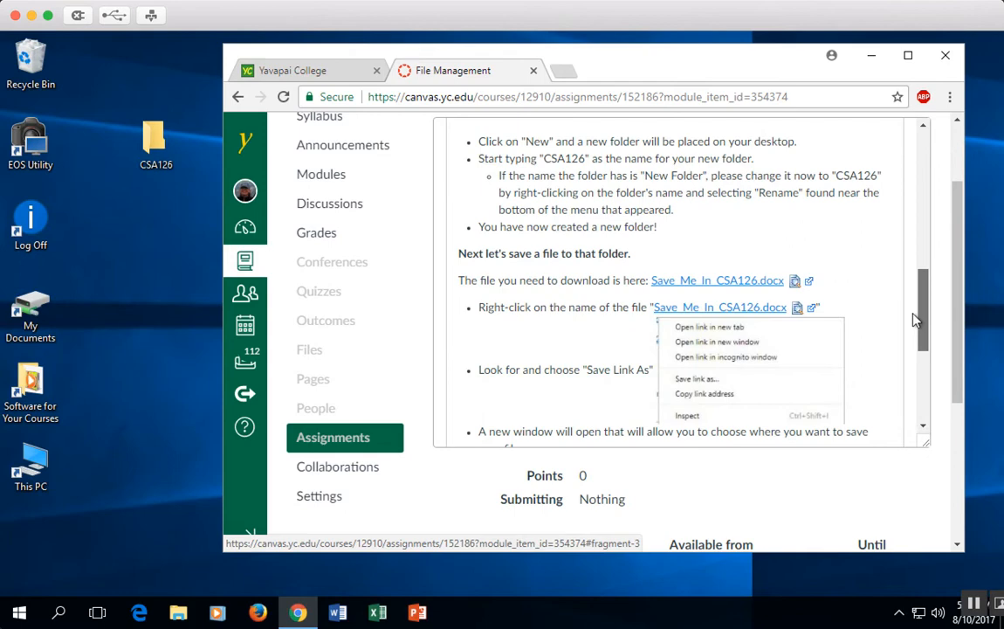
scroll("down", 3)
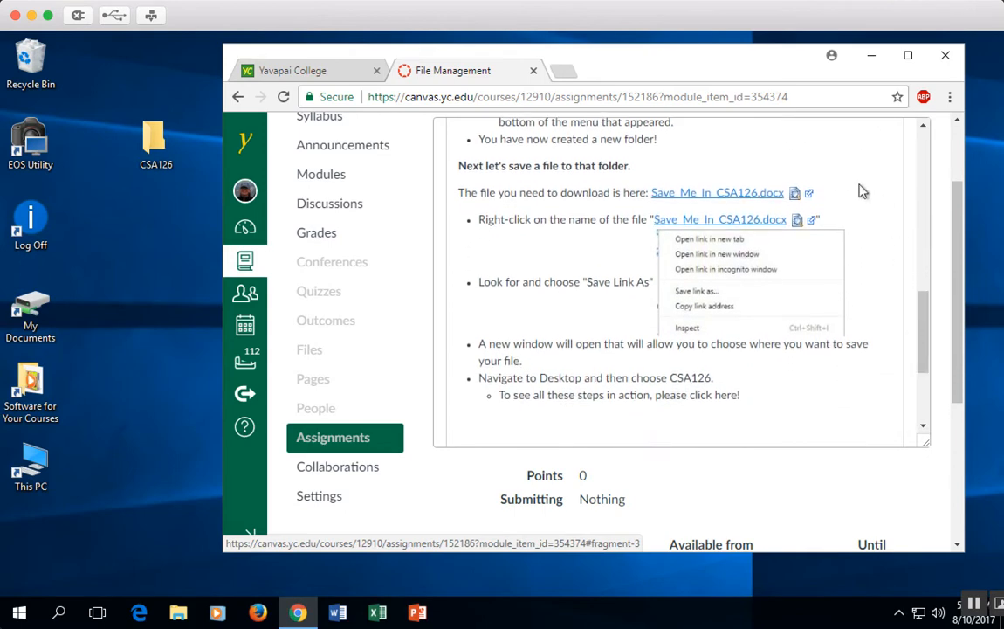
mouse_move(737, 199)
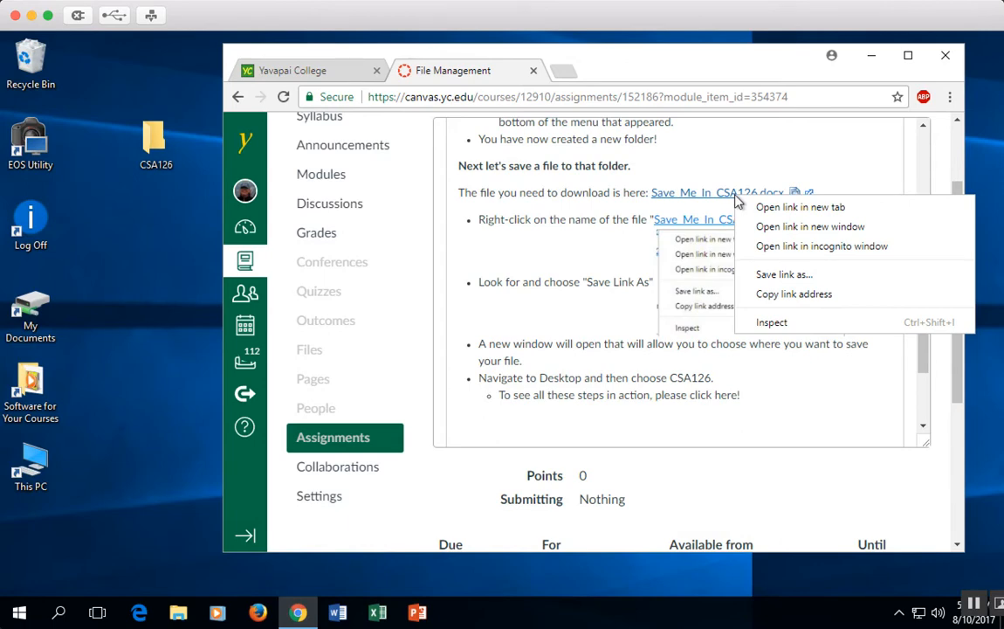
mouse_move(720, 203)
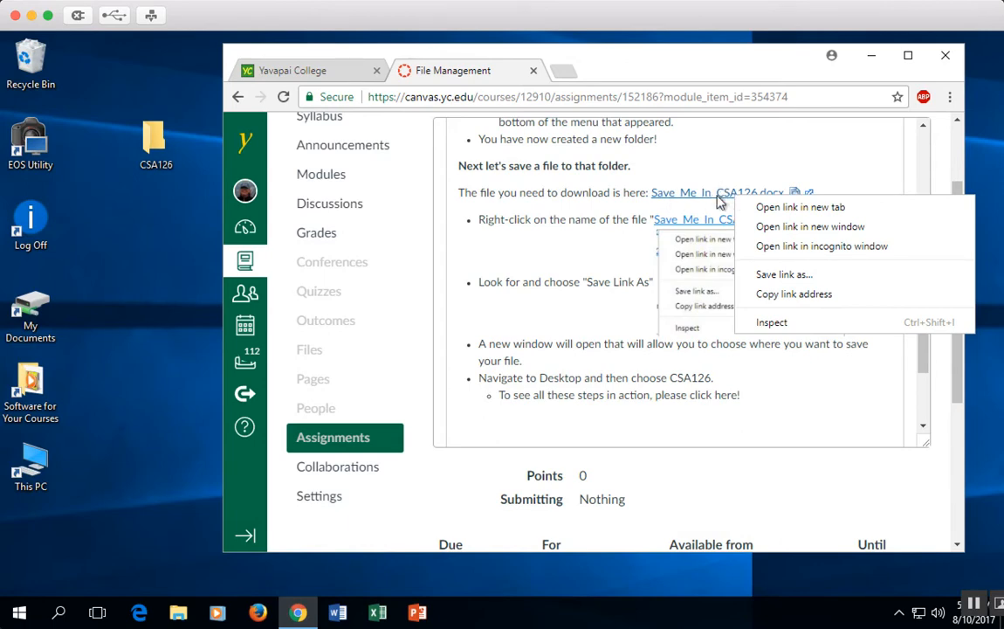
mouse_move(783, 275)
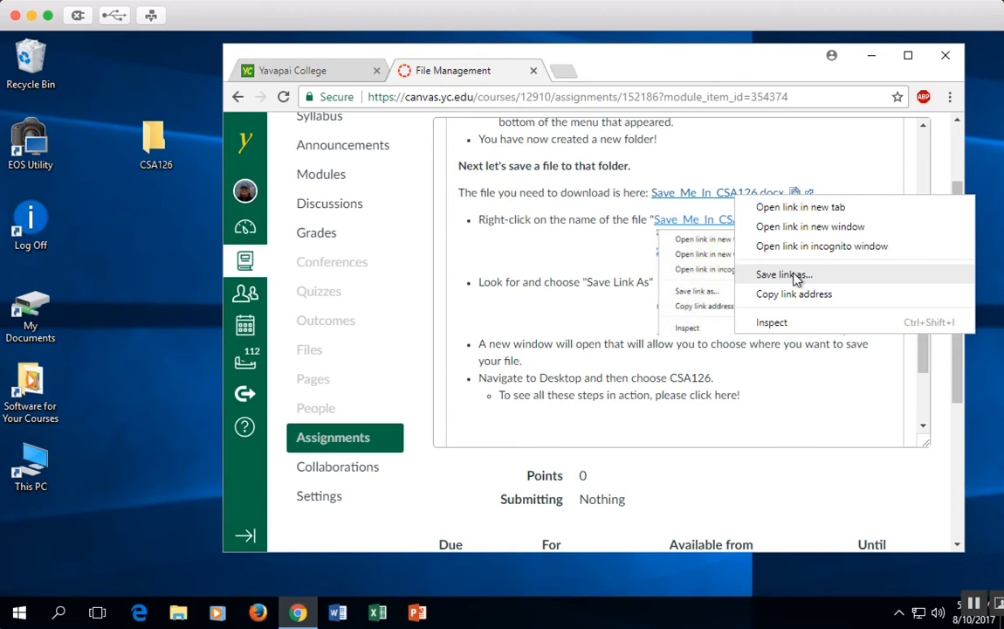
left_click(781, 274)
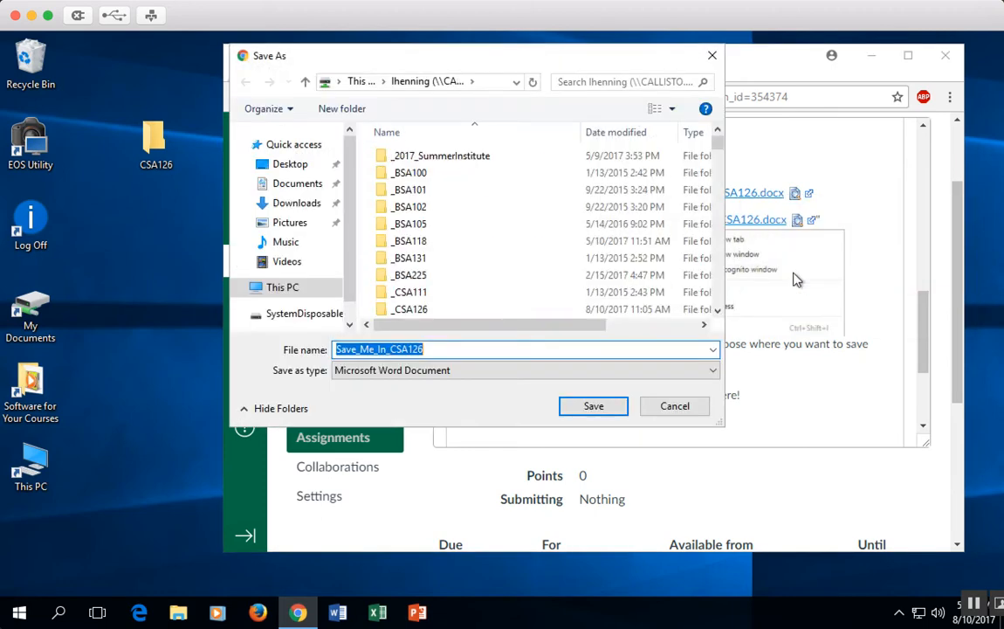
Save Save_Me_In_CSA126.docx into the CSA126 folder on the Desktop
scroll("down", 3)
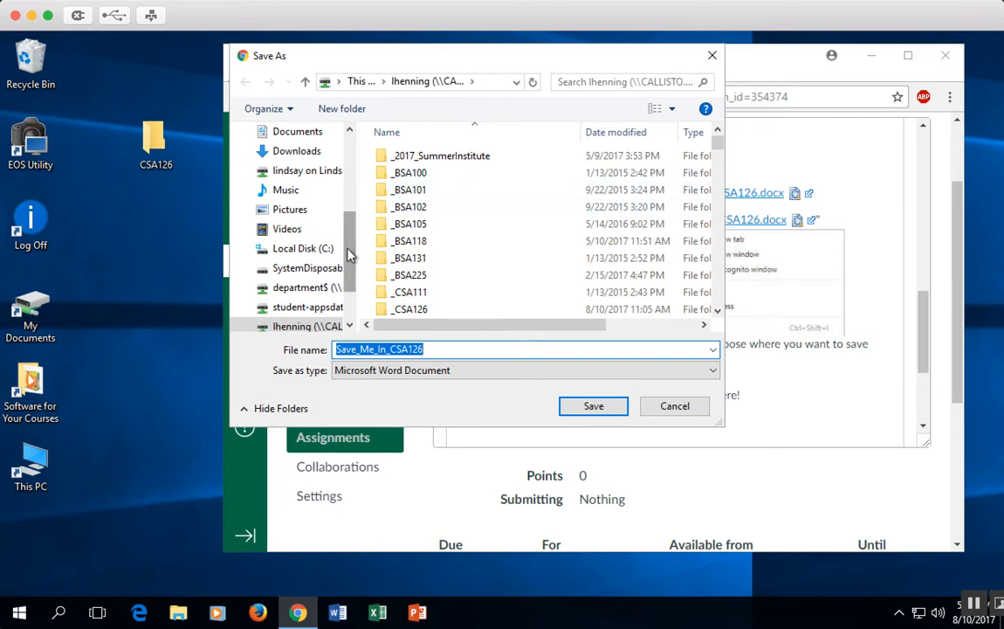
scroll("up", 3)
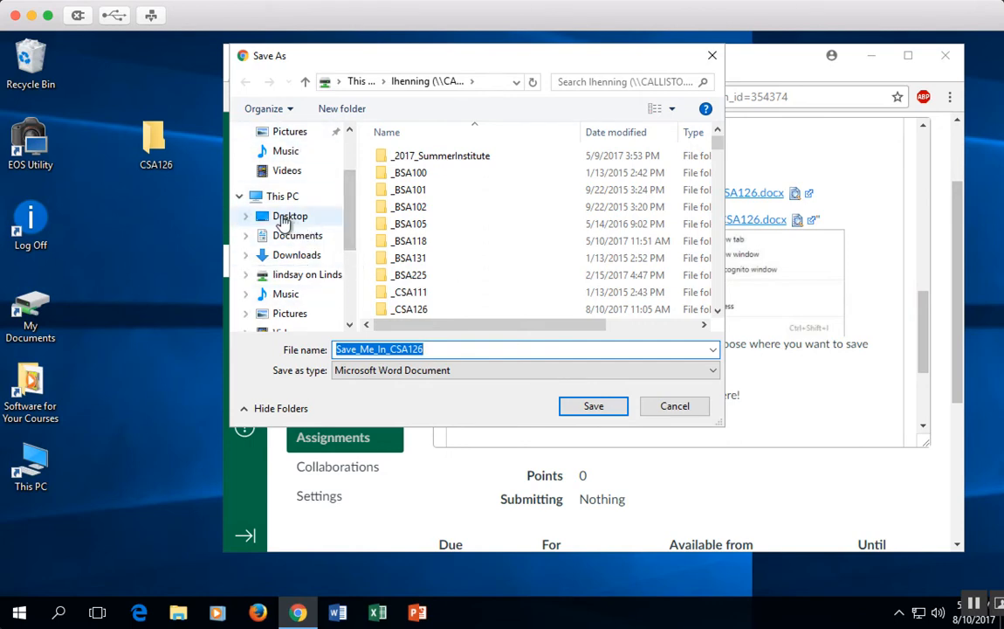
left_click(290, 216)
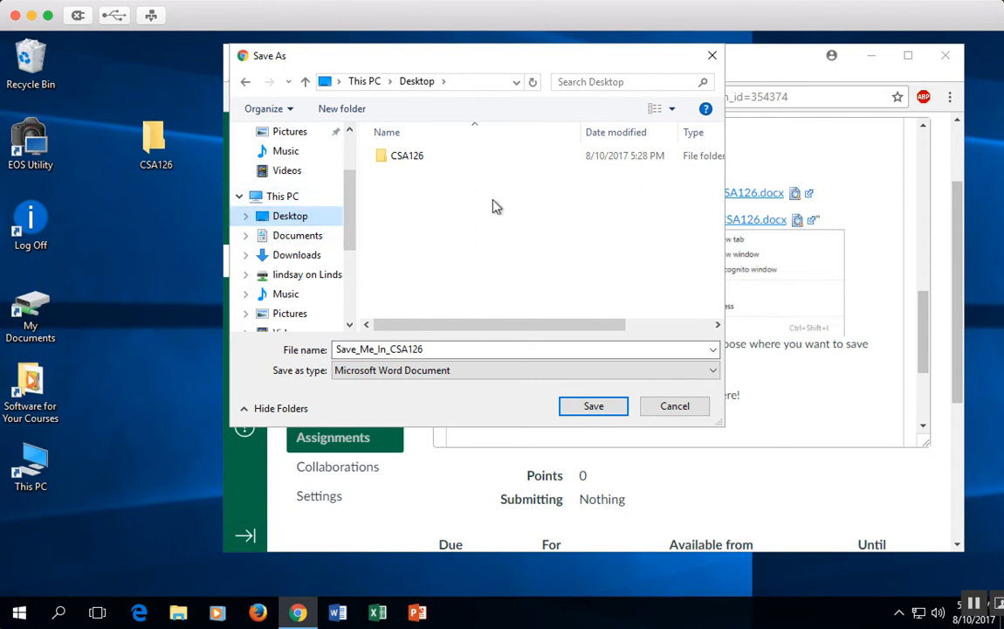
mouse_move(363, 166)
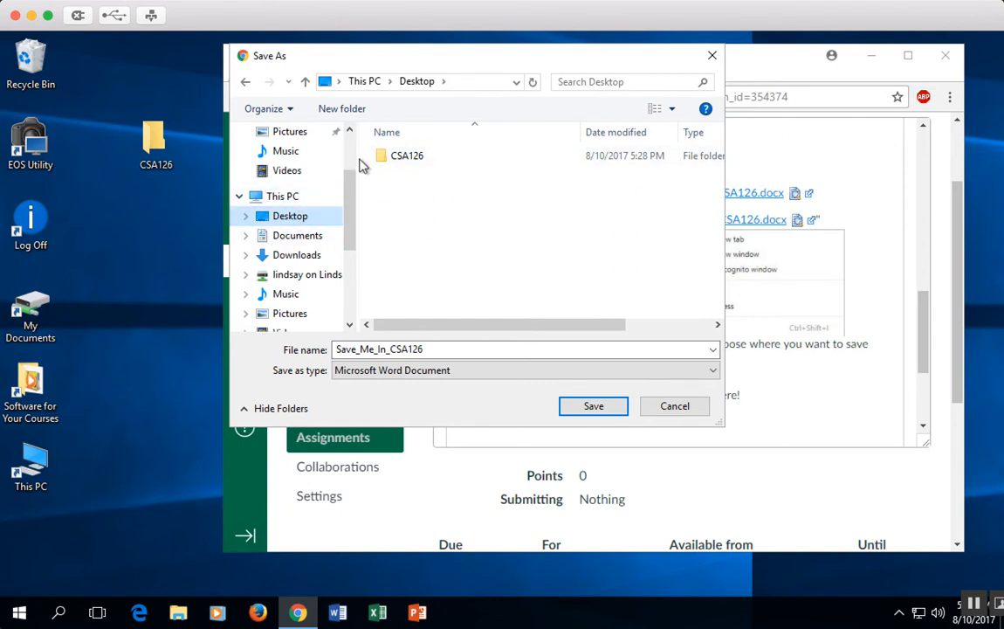
left_click(407, 156)
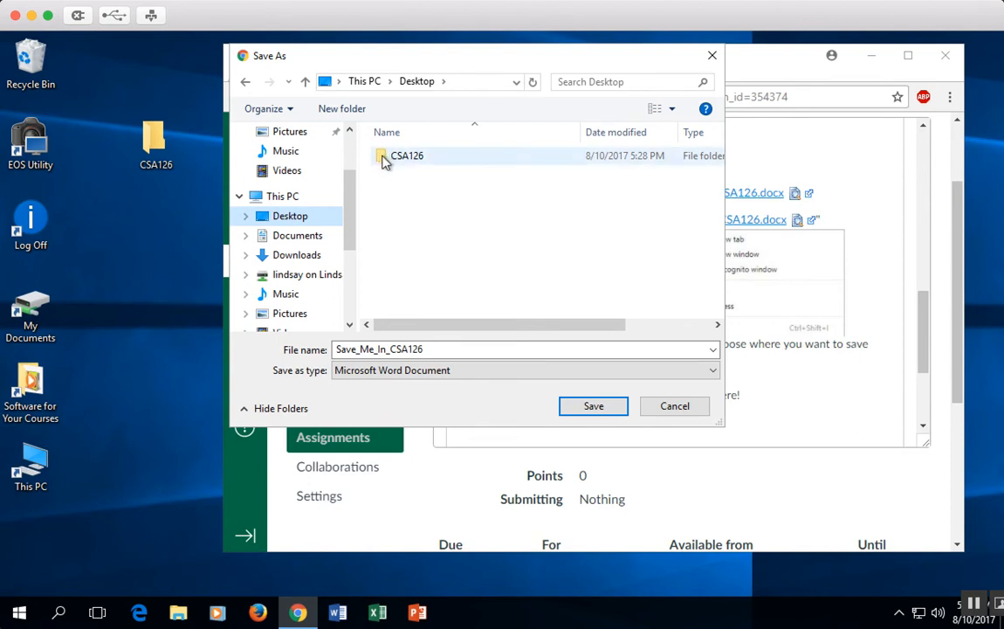
double_click(405, 155)
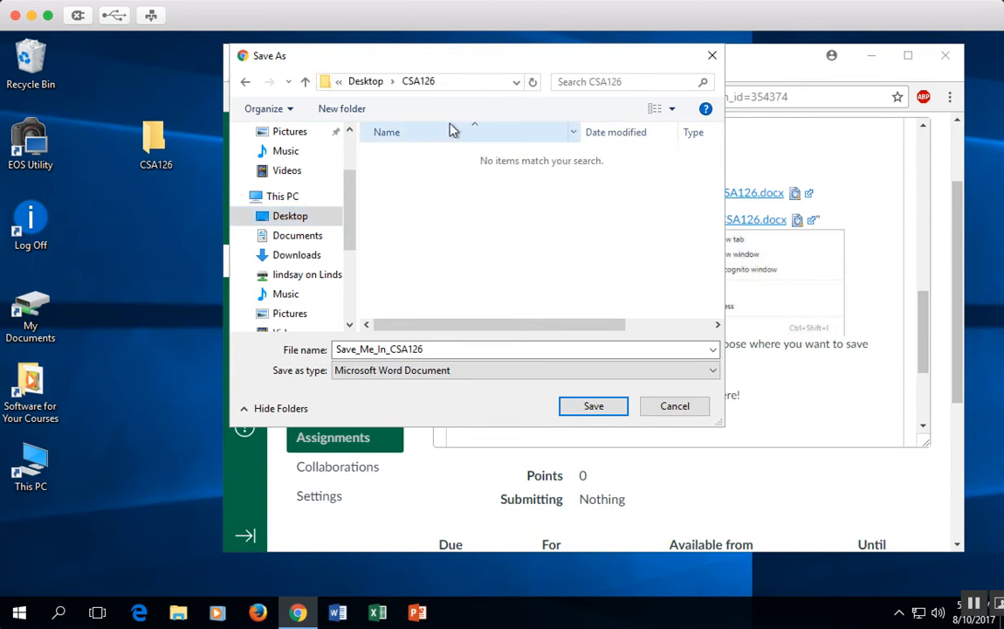
mouse_move(423, 98)
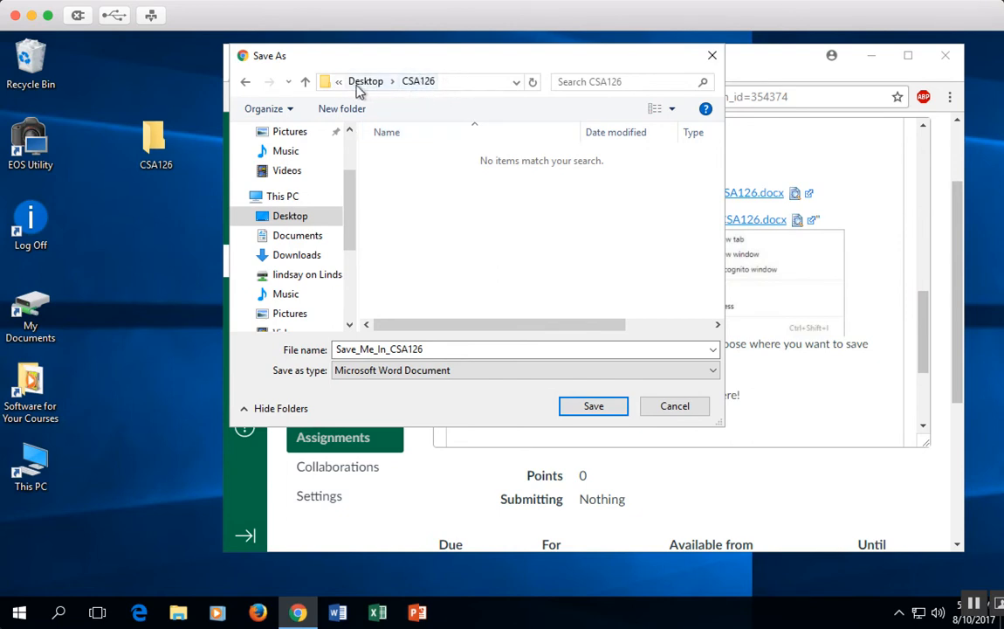
mouse_move(419, 88)
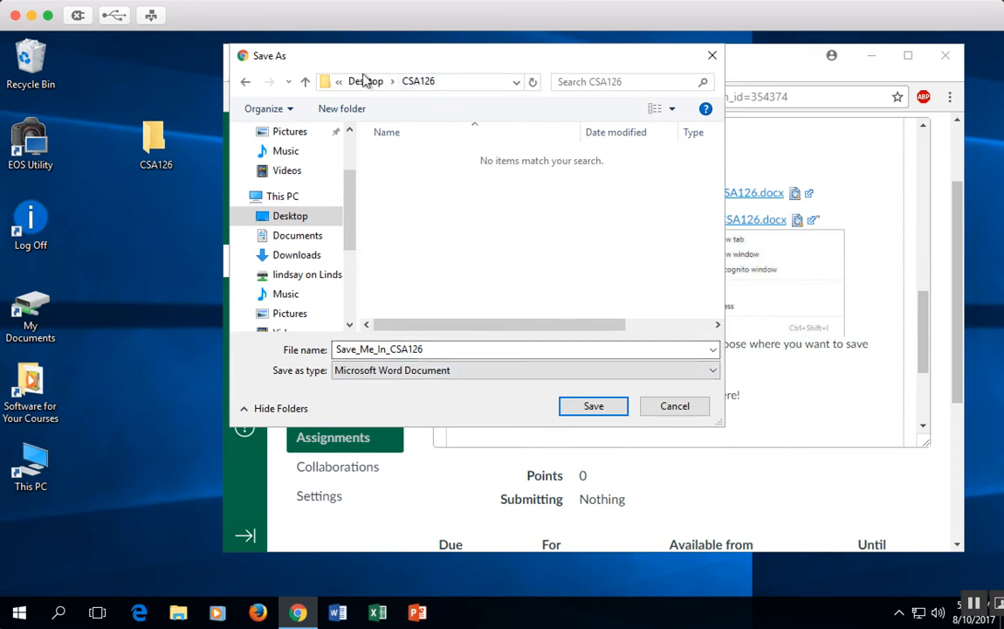
mouse_move(440, 80)
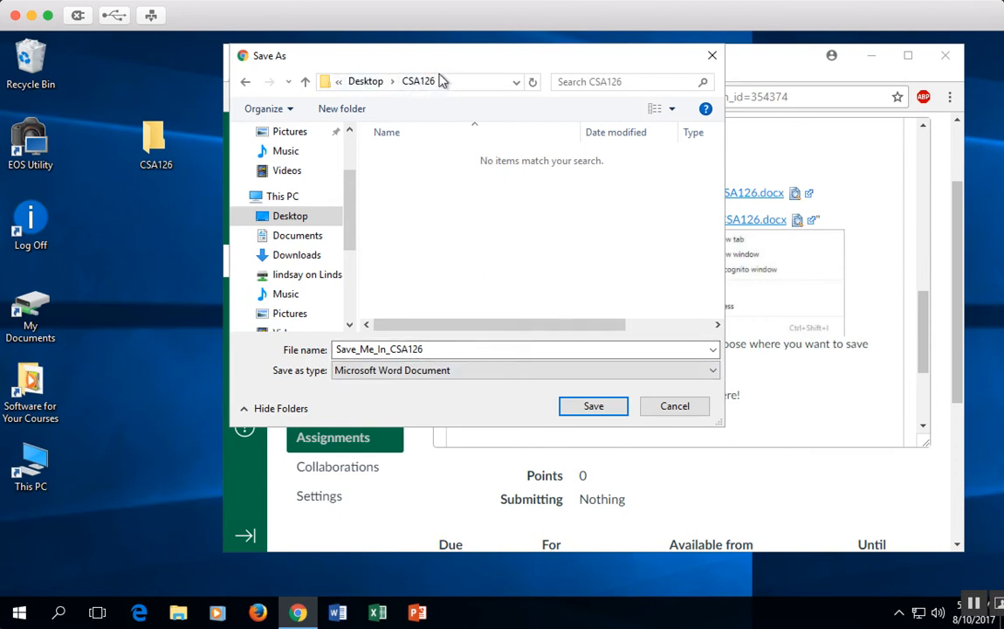
left_click(524, 349)
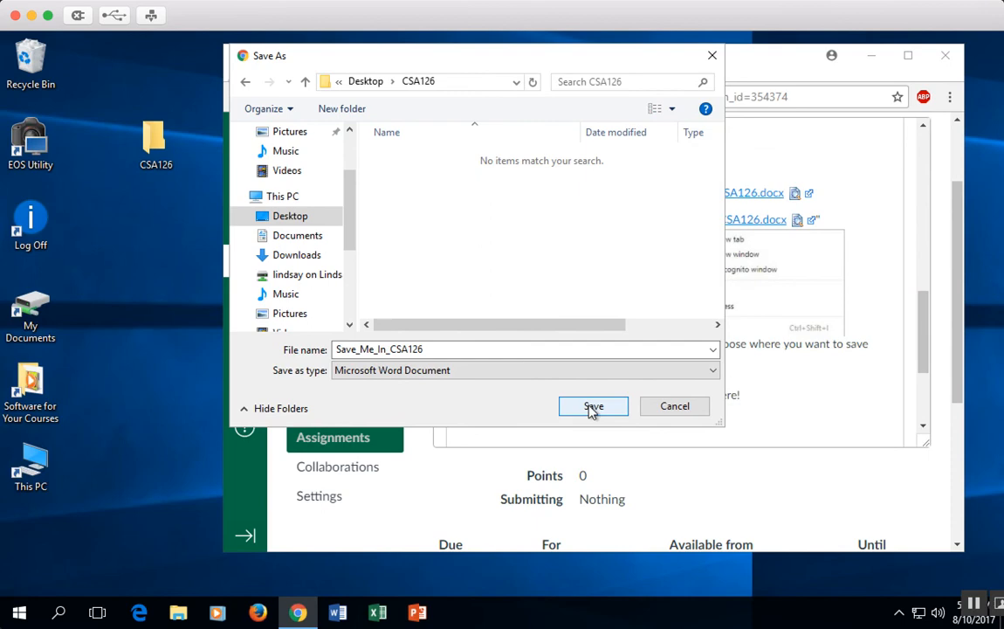
left_click(594, 405)
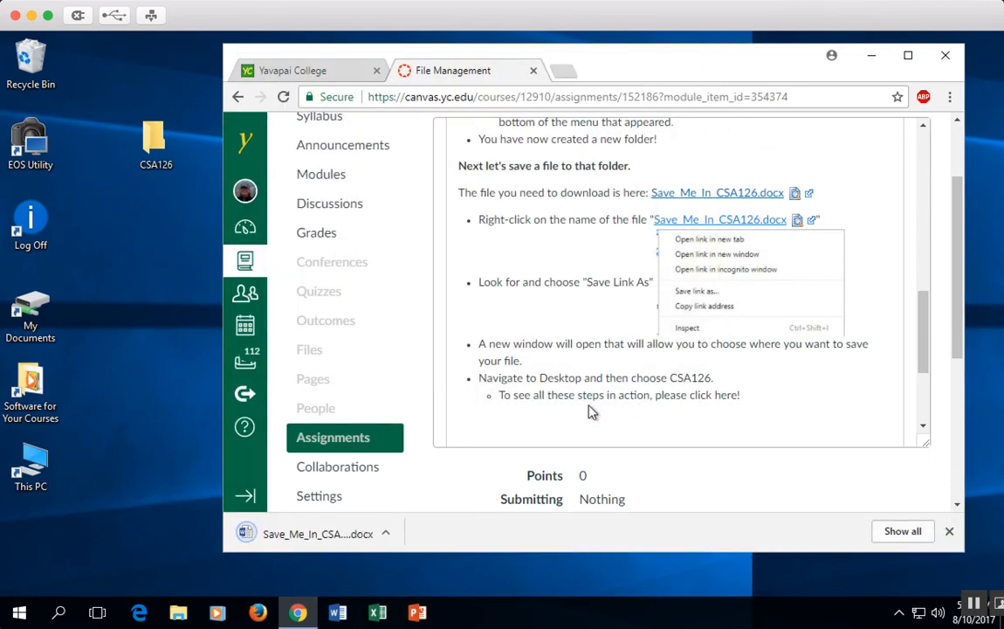